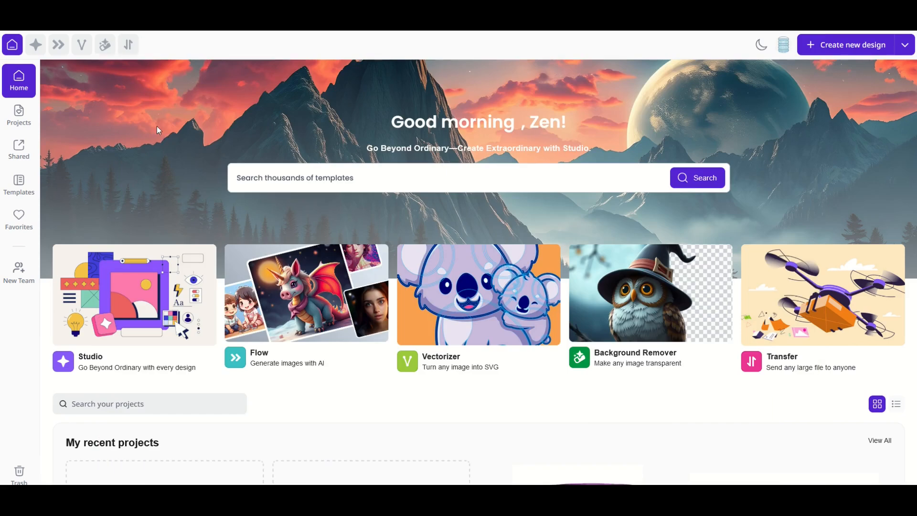
mouse_move(441, 333)
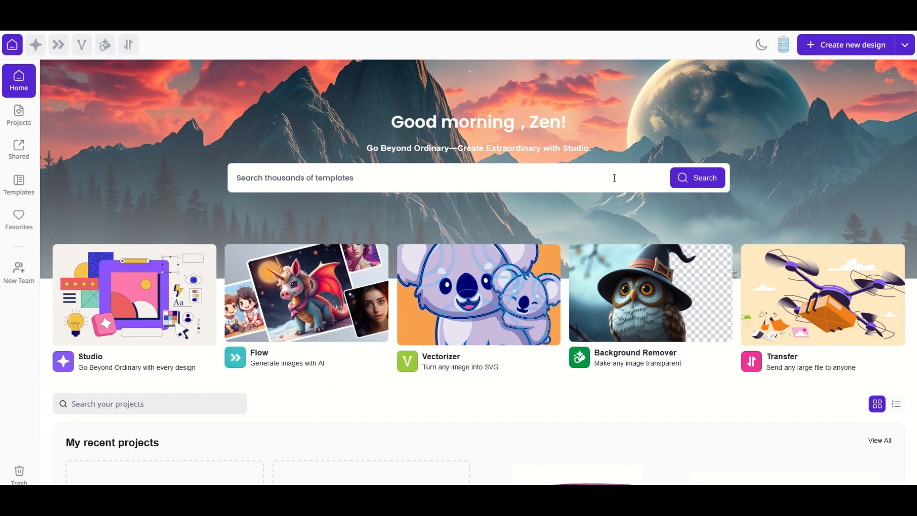
mouse_move(439, 300)
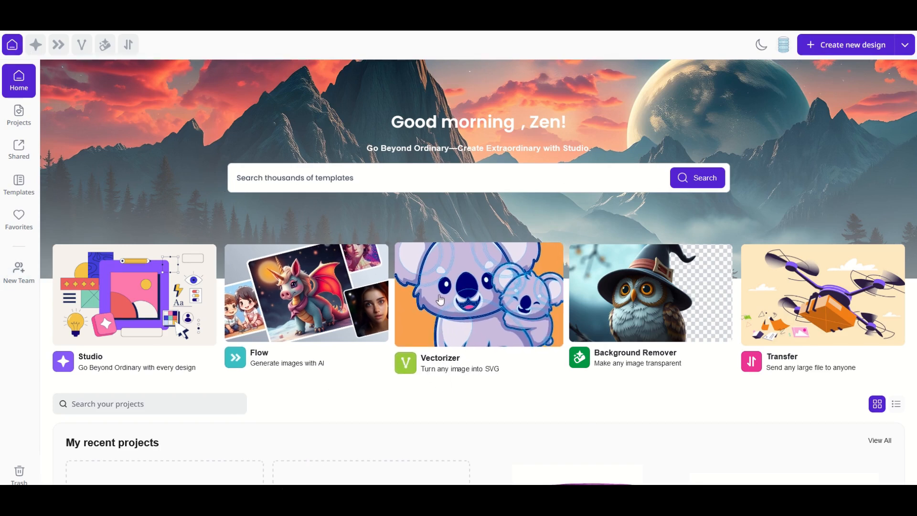
mouse_move(476, 284)
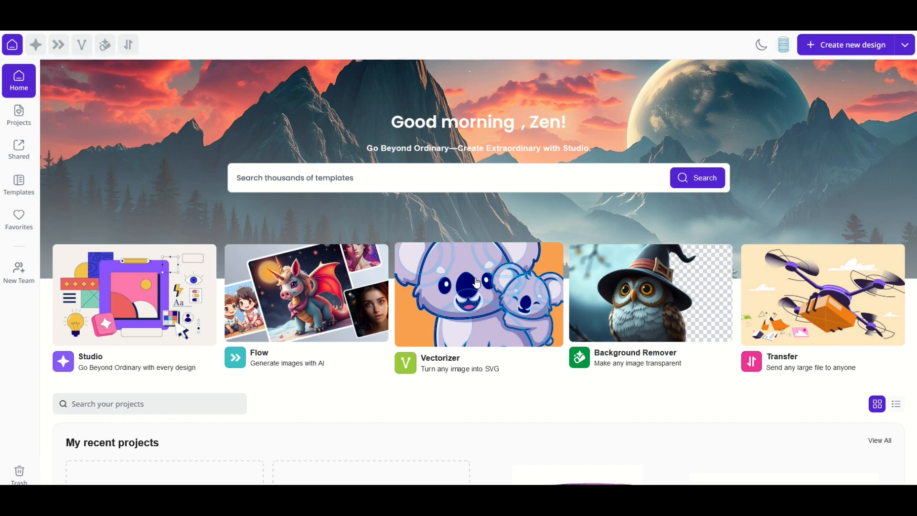
- Launch the Vectorizer tool and choose a raster image to convert to SVG
click(478, 295)
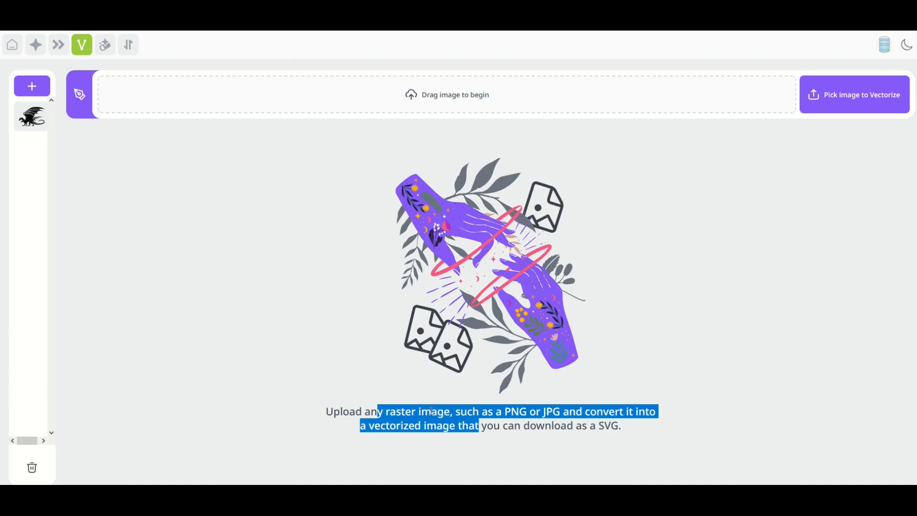
click(558, 411)
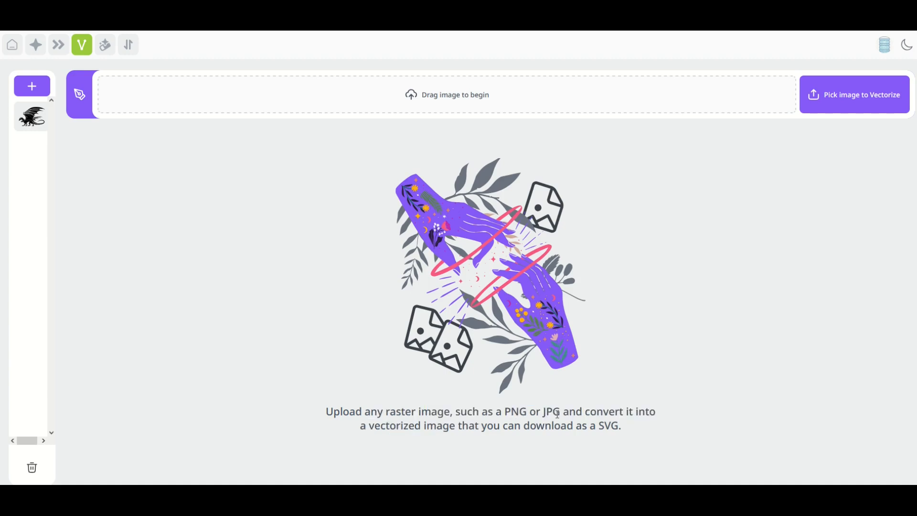
mouse_move(435, 323)
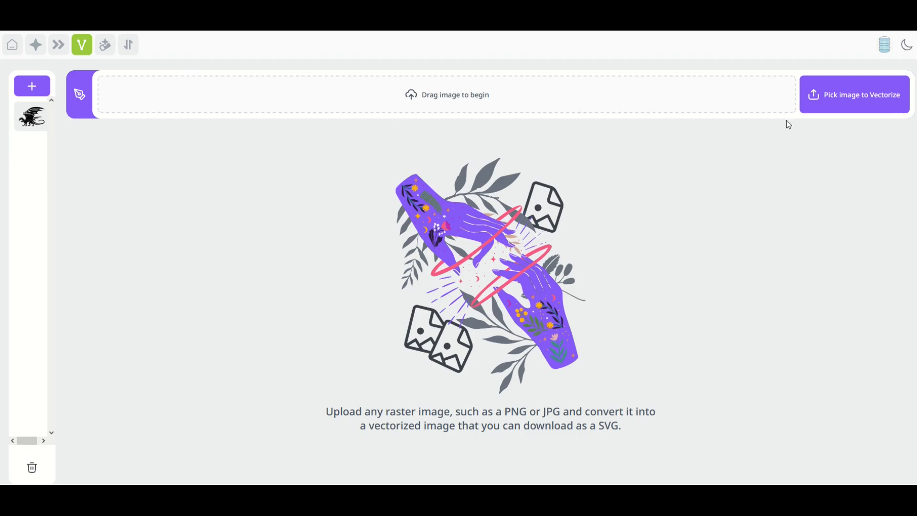
click(854, 94)
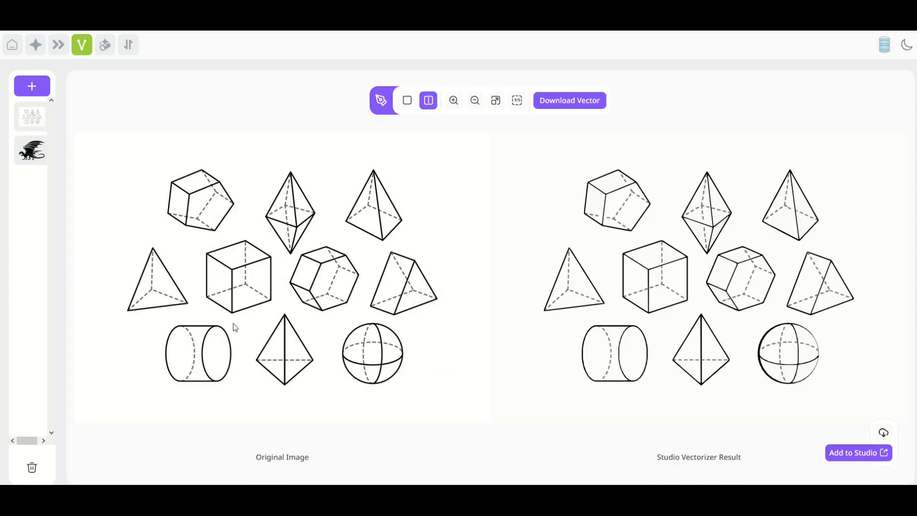
mouse_move(298, 341)
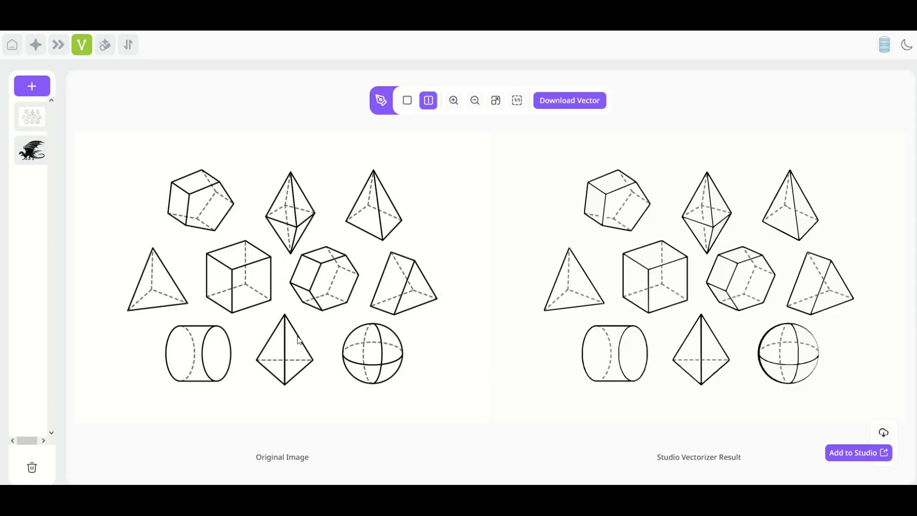
mouse_move(420, 304)
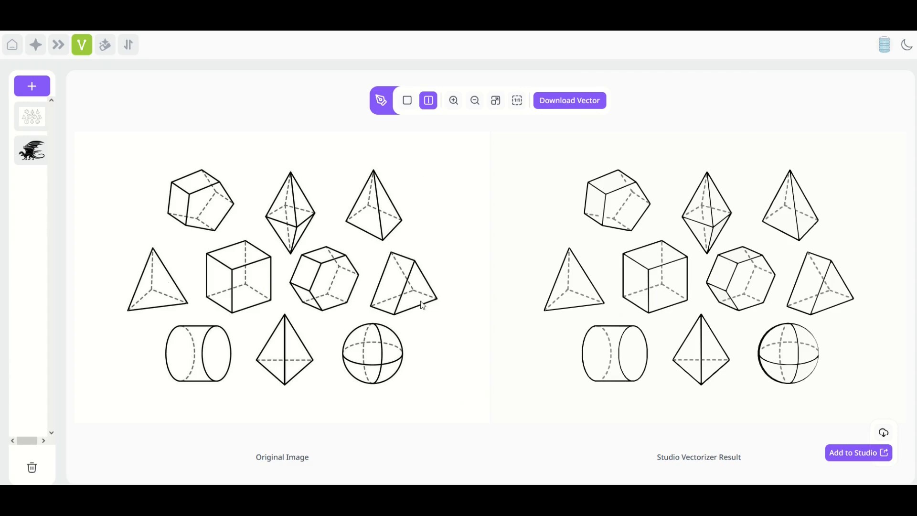
mouse_move(388, 369)
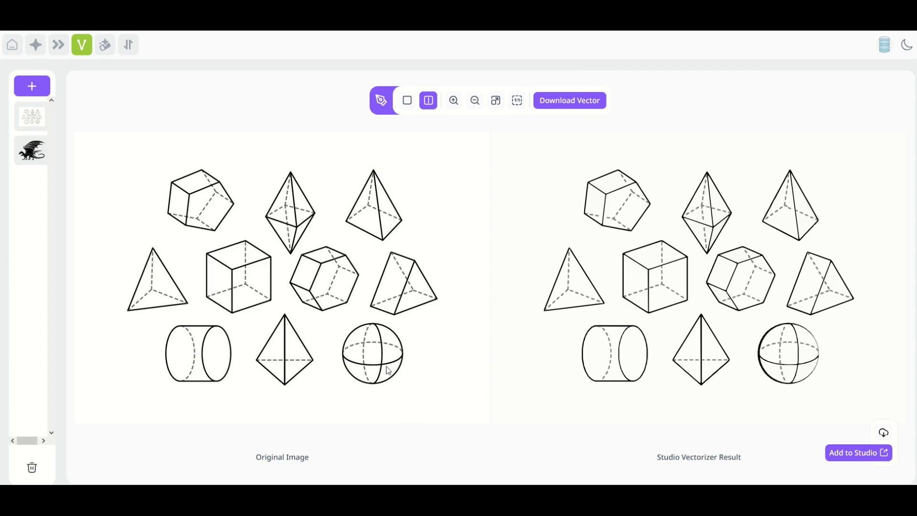
mouse_move(218, 364)
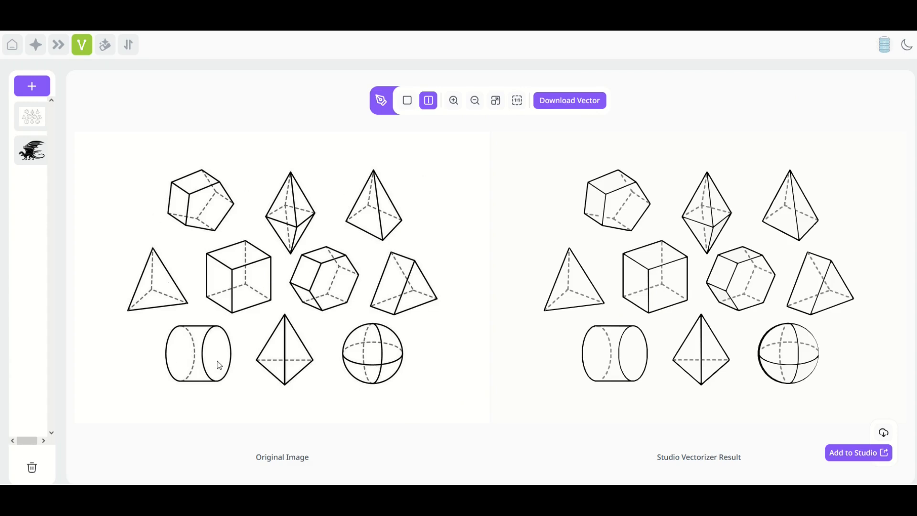
mouse_move(643, 197)
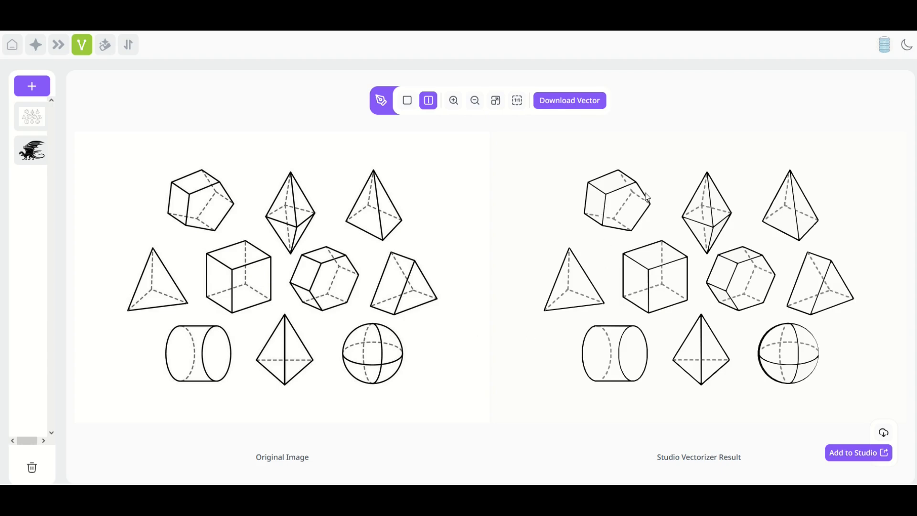
mouse_move(665, 367)
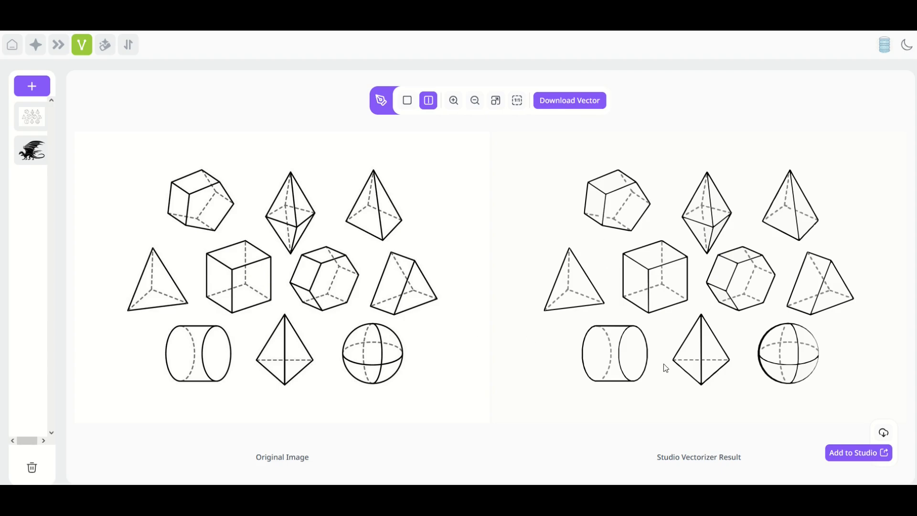
mouse_move(588, 267)
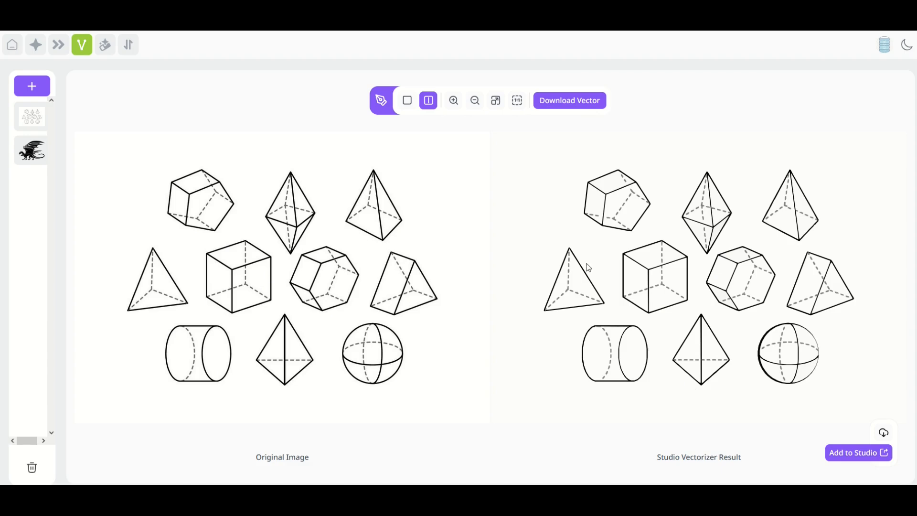
mouse_move(853, 427)
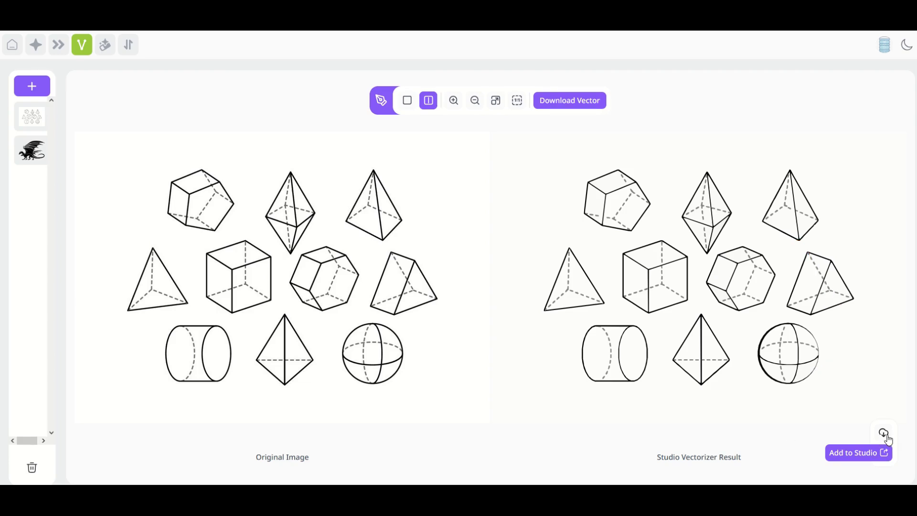
- Download the vectorized result as an SVG and save it as SHAPES.svg
click(568, 100)
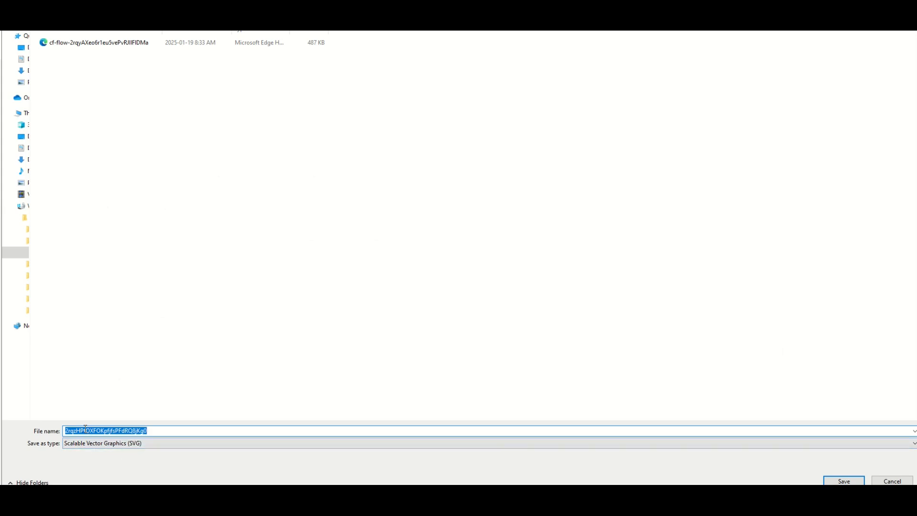
text(sHAP)
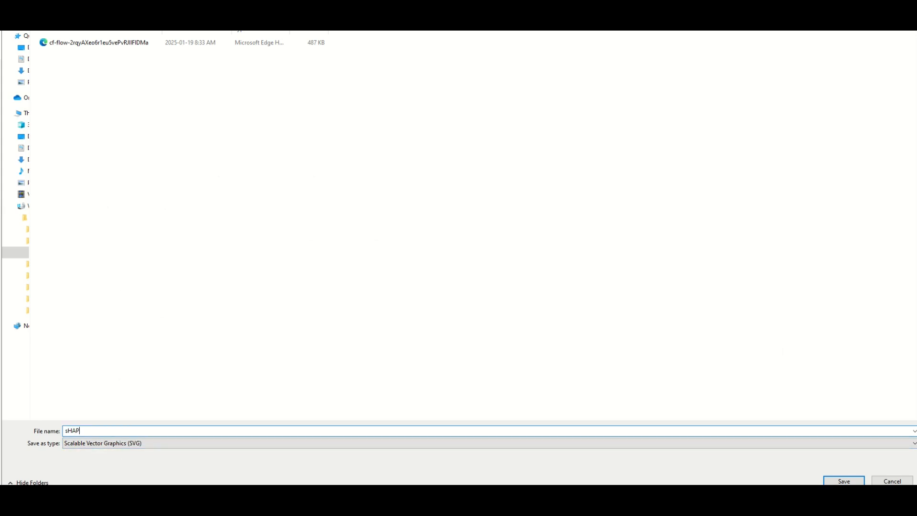
text(SHAPES)
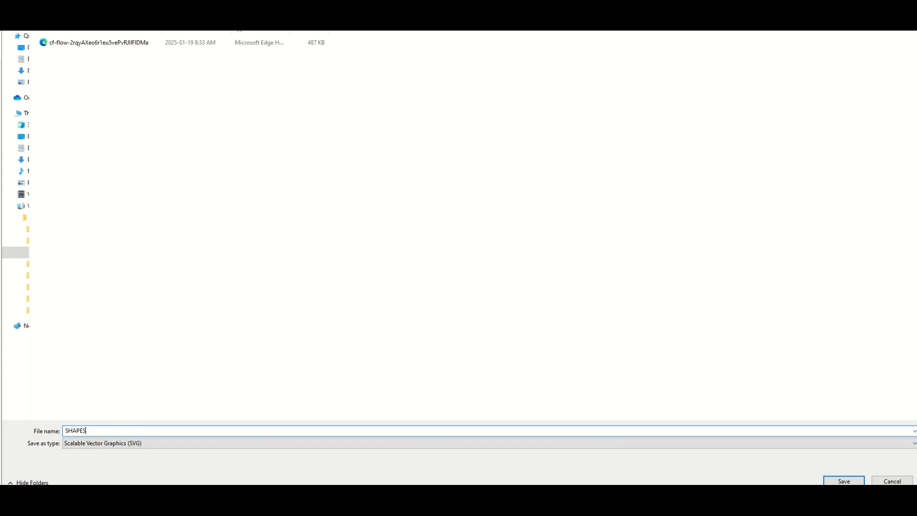
click(842, 481)
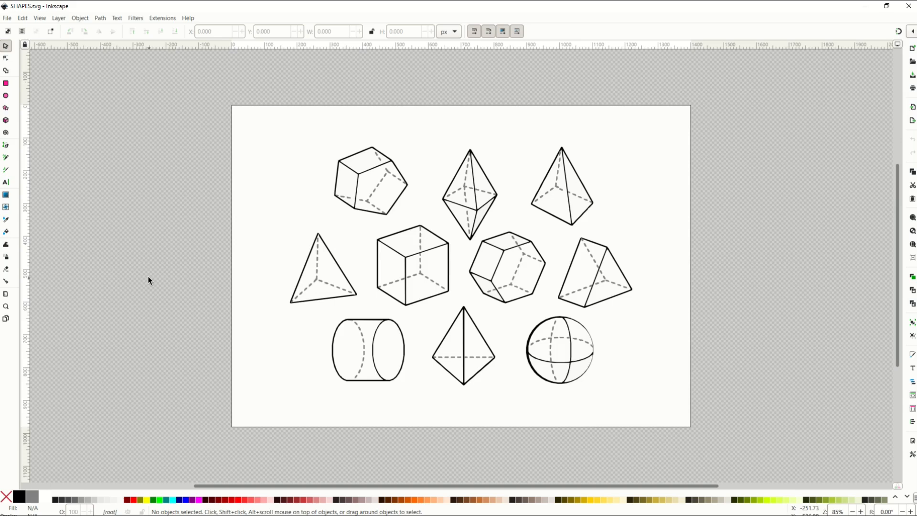
mouse_move(378, 355)
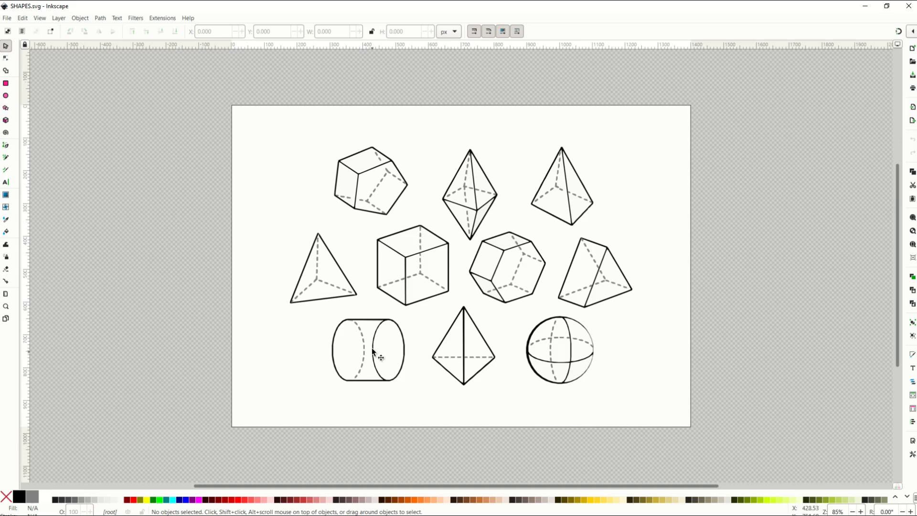
mouse_move(409, 161)
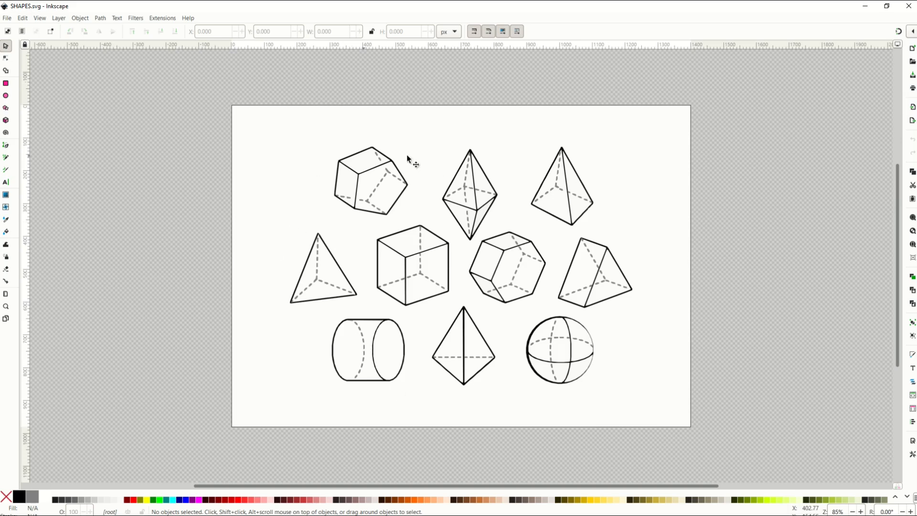
mouse_move(365, 225)
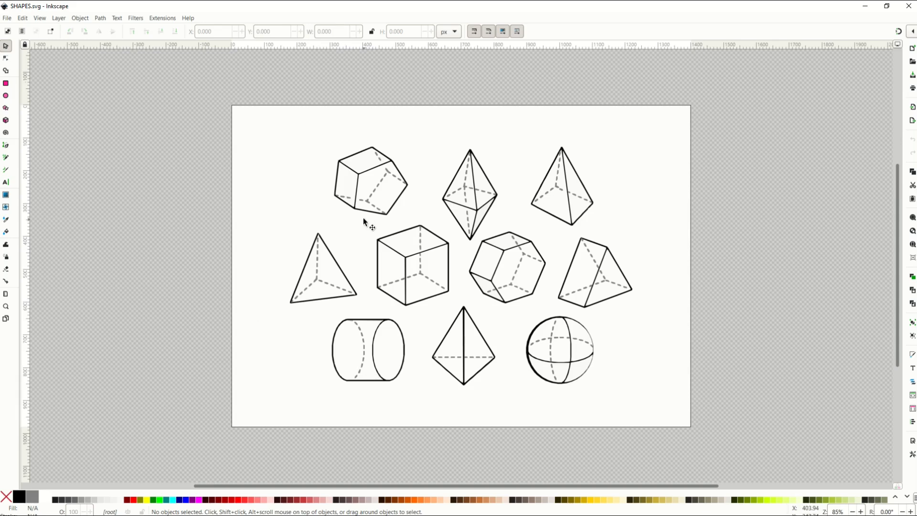
- Select the triangle, then the cylinder, to confirm the cylinder is one 91-node path
click(323, 271)
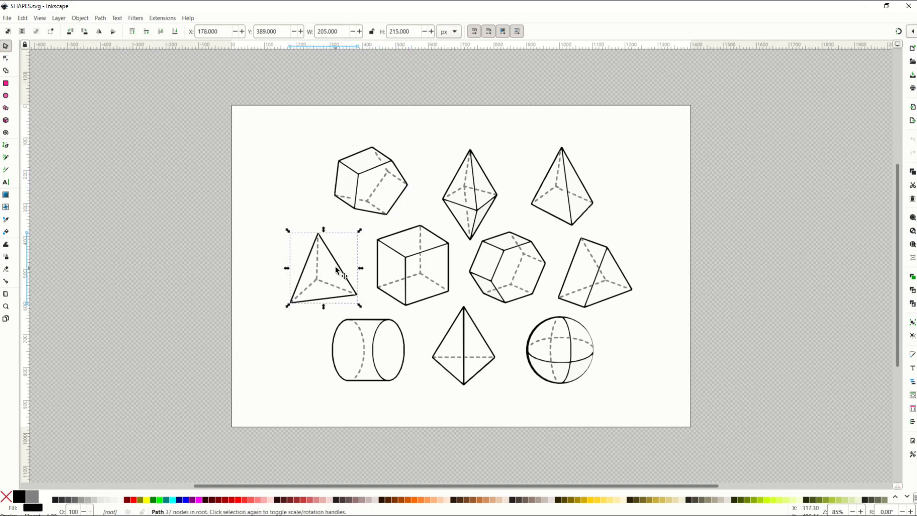
click(398, 281)
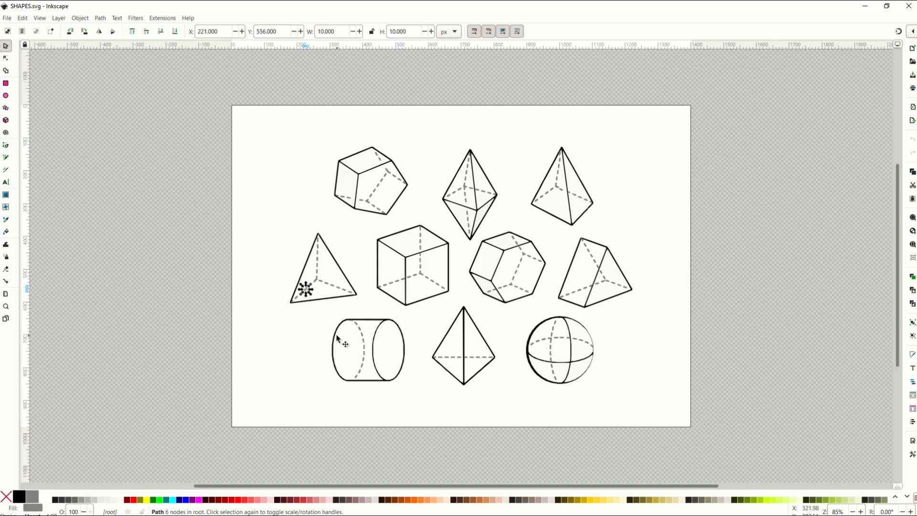
click(367, 349)
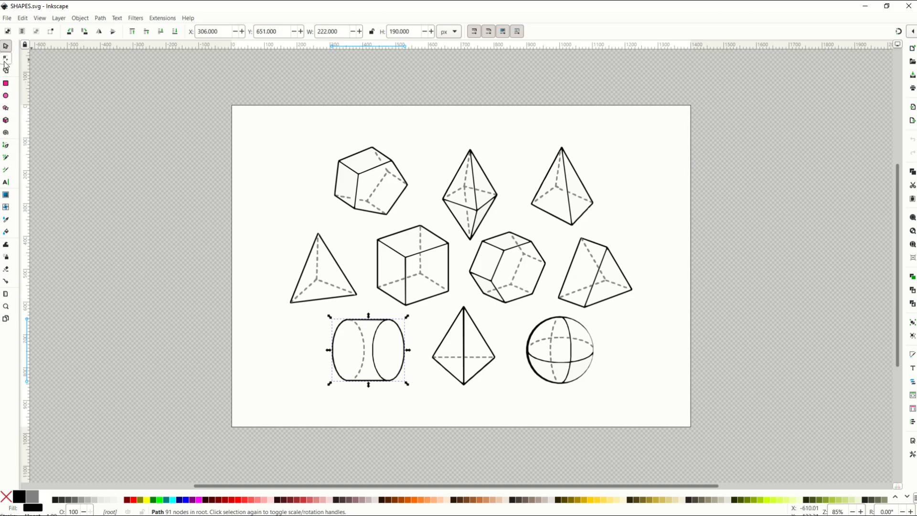
- Switch to the Node tool and zoom in on the cylinder's path nodes
click(5, 58)
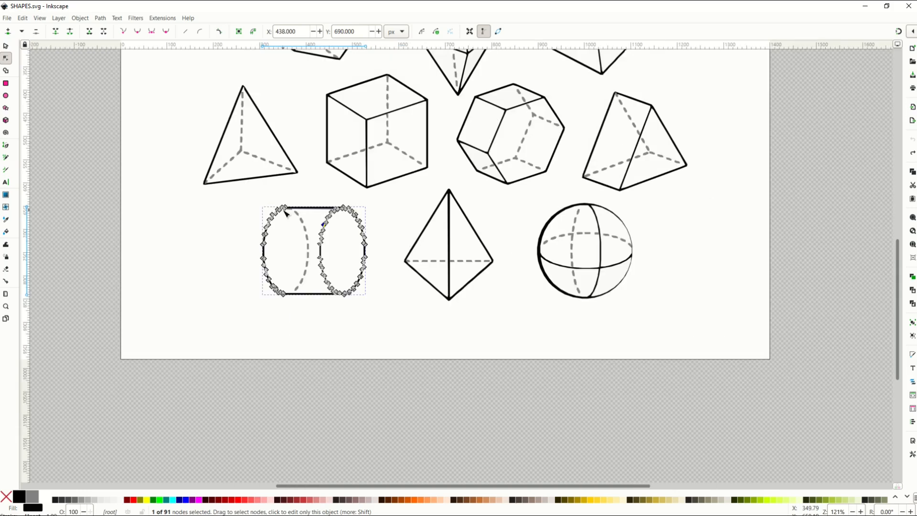
scroll(down, 3)
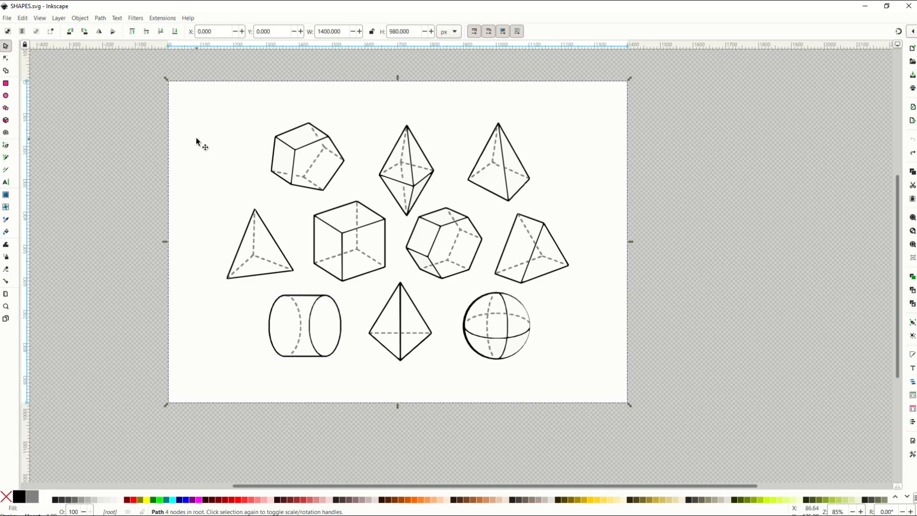
mouse_move(203, 169)
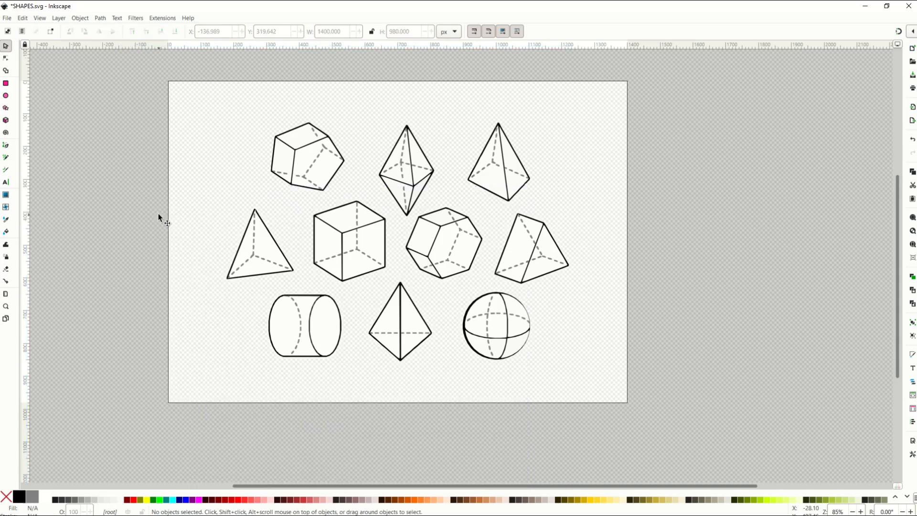
mouse_move(533, 318)
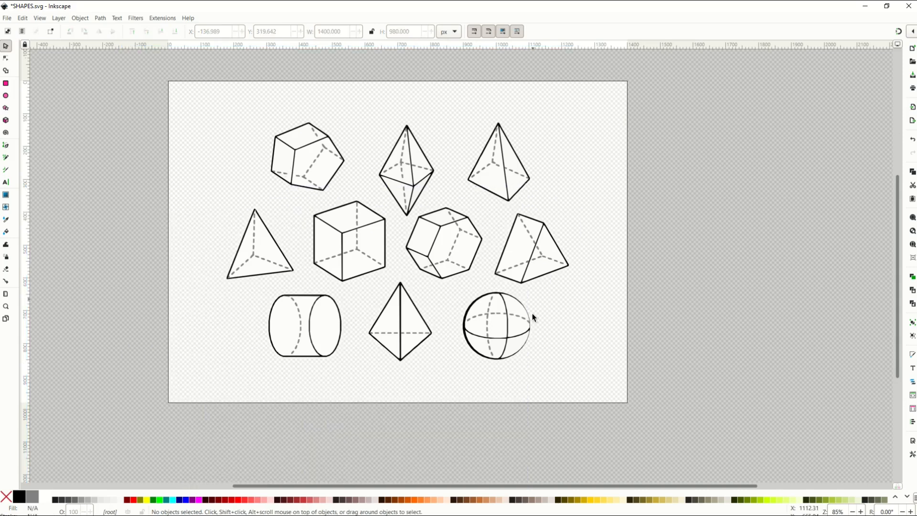
mouse_move(570, 286)
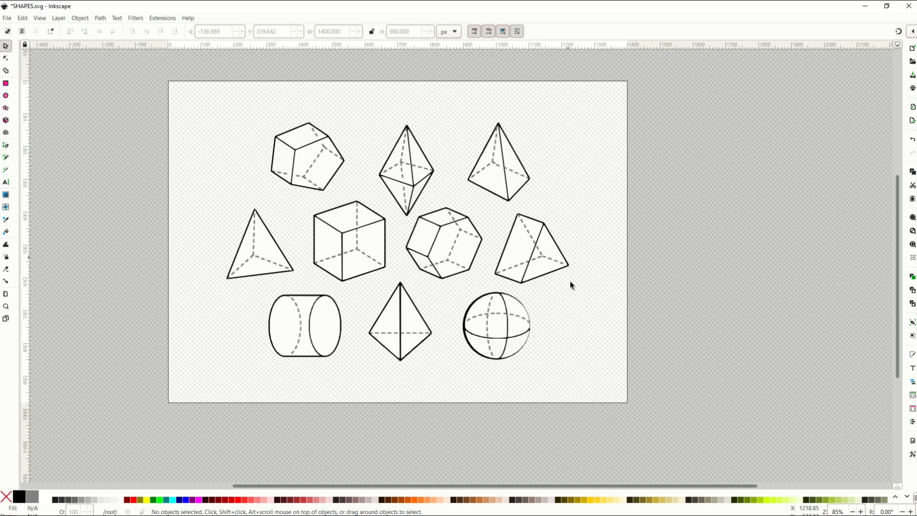
mouse_move(260, 276)
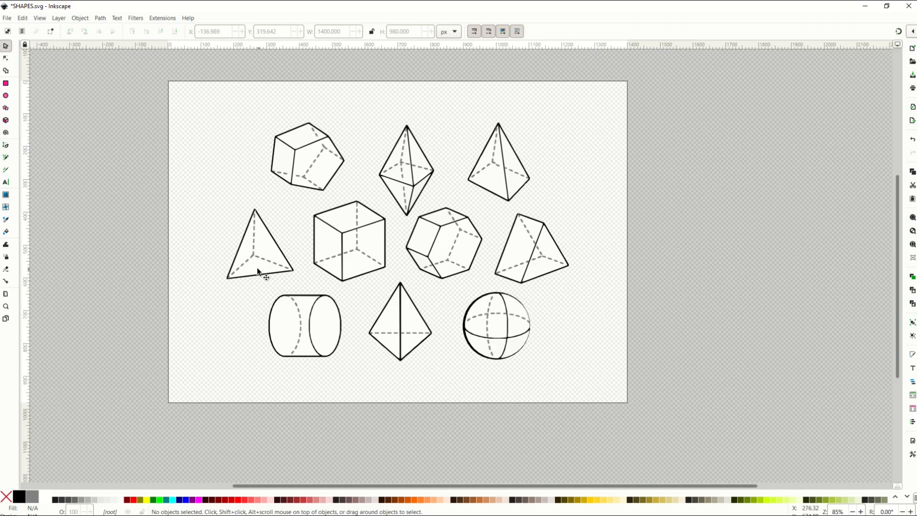
mouse_move(189, 152)
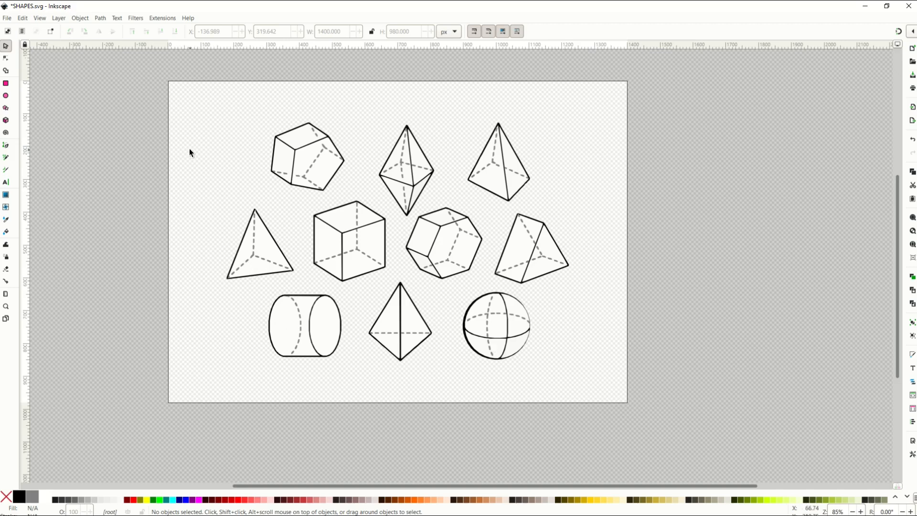
mouse_move(212, 243)
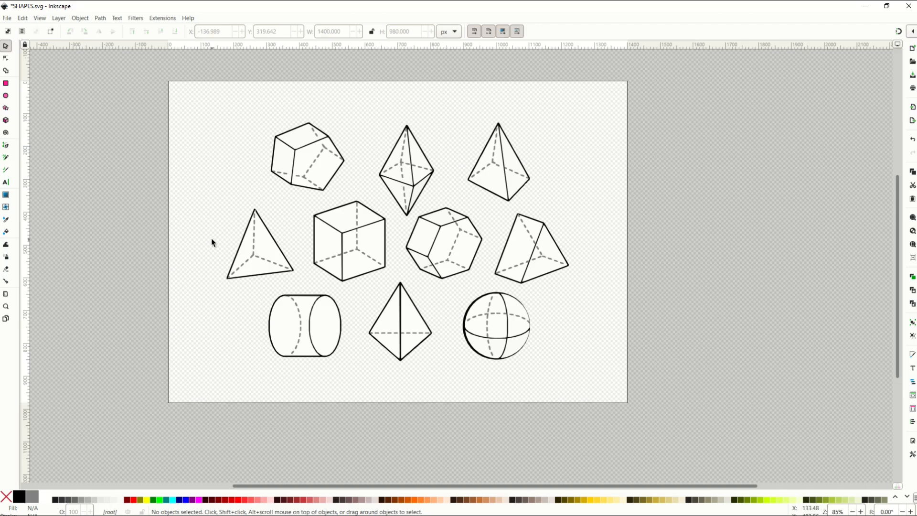
mouse_move(259, 282)
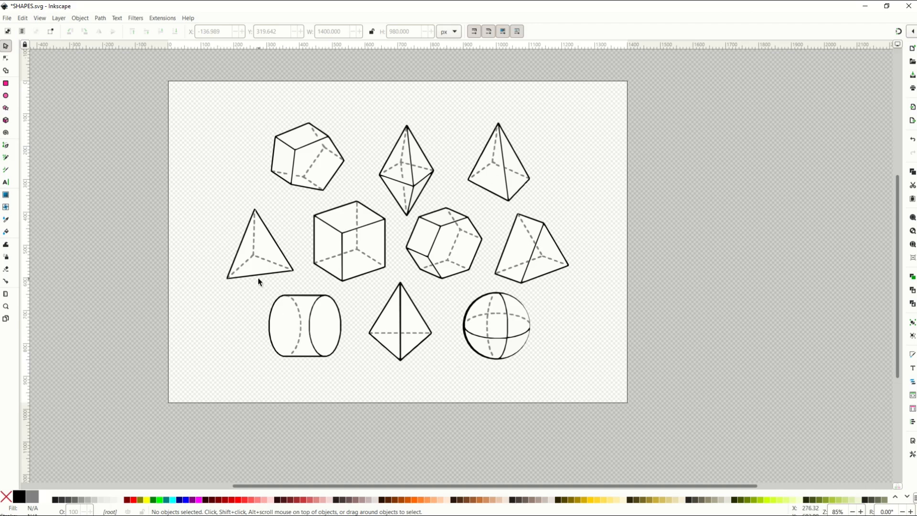
mouse_move(221, 240)
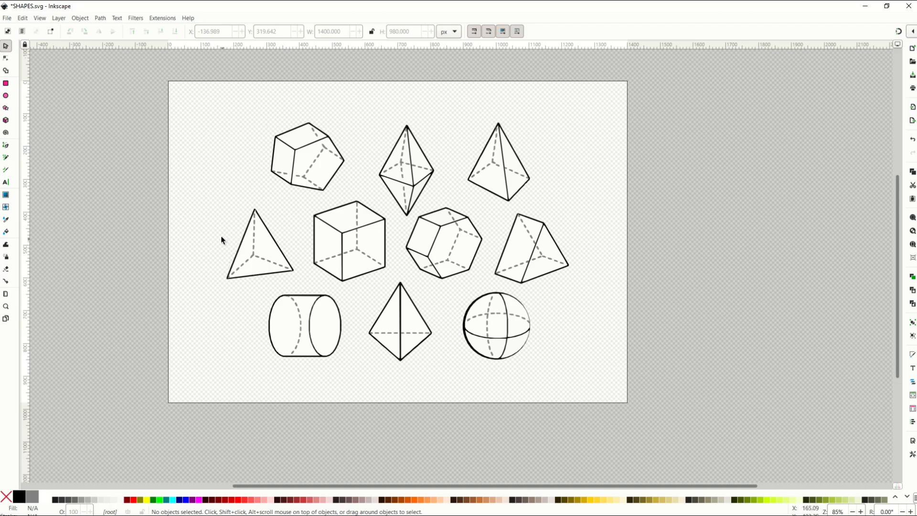
mouse_move(718, 238)
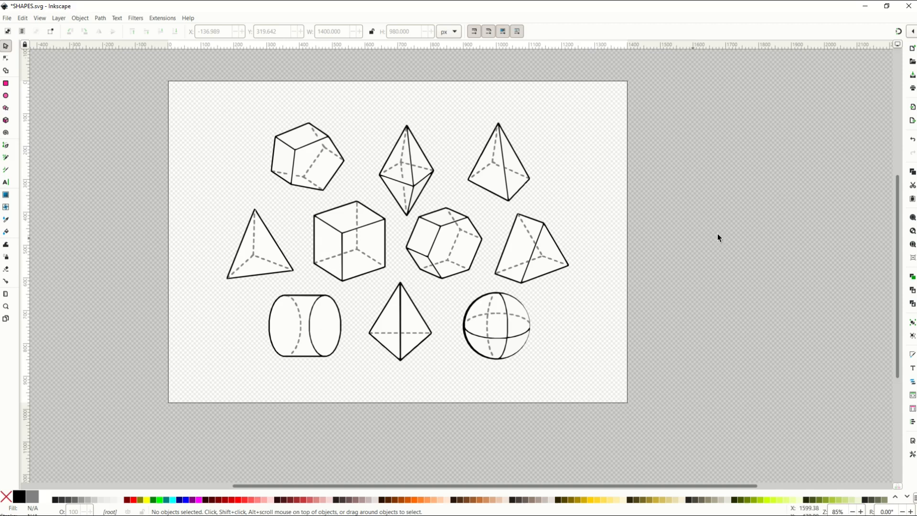
mouse_move(298, 186)
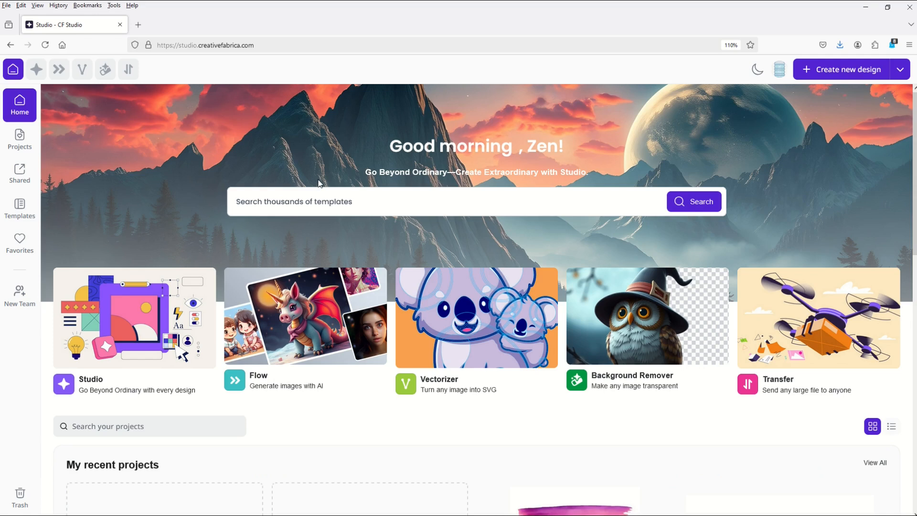
mouse_move(133, 161)
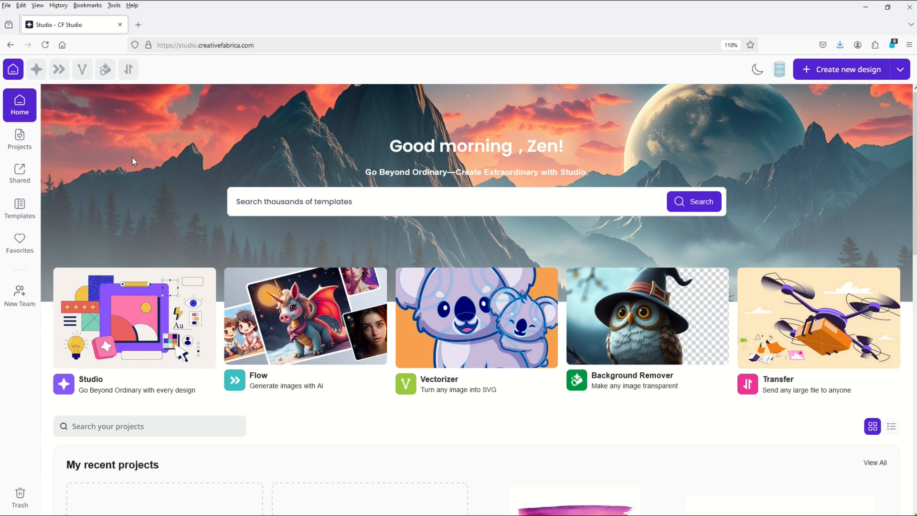
mouse_move(268, 387)
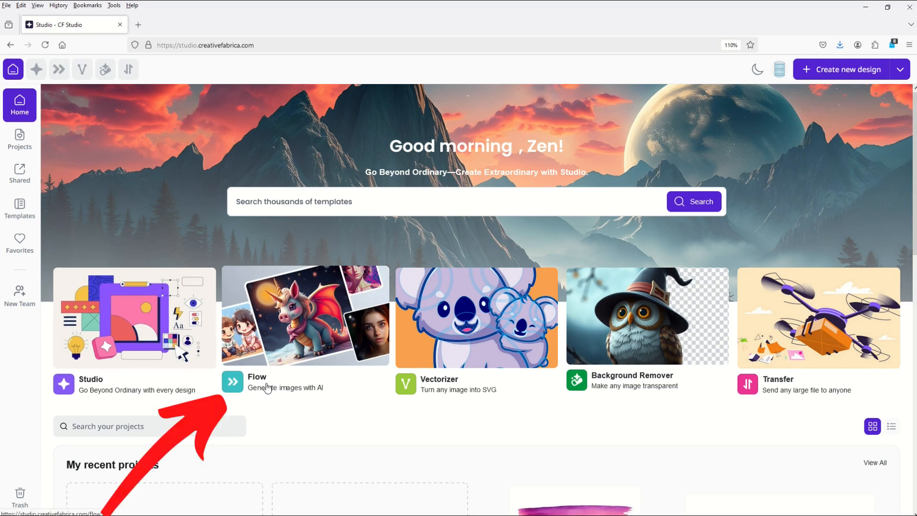
mouse_move(292, 392)
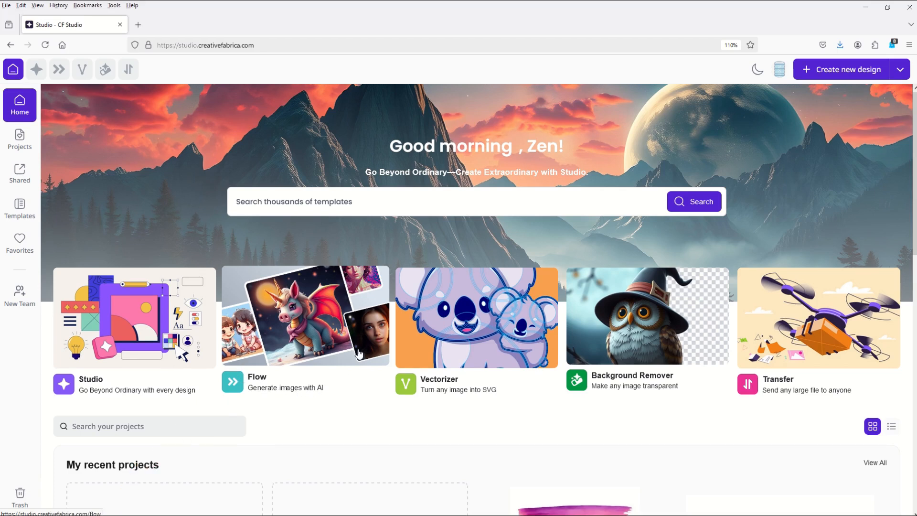
mouse_move(294, 314)
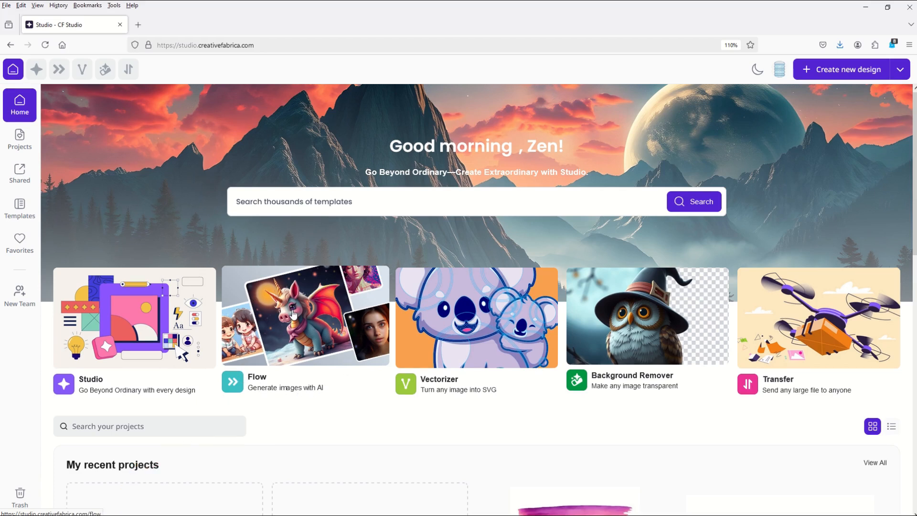
- Launch Flow, the AI image generator, from the Studio home page
click(304, 315)
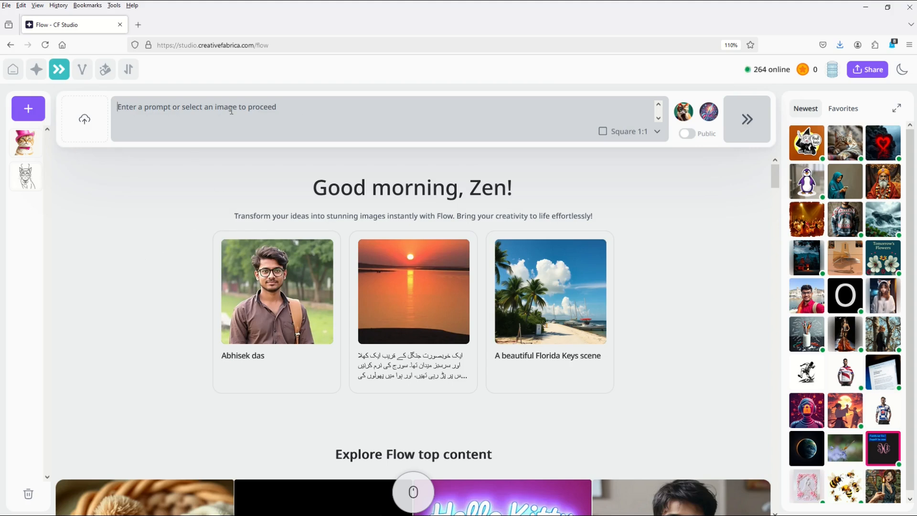
- Enter the prompt 'DOG WEARING A TOP HAT' in Flow
text(DOG WE)
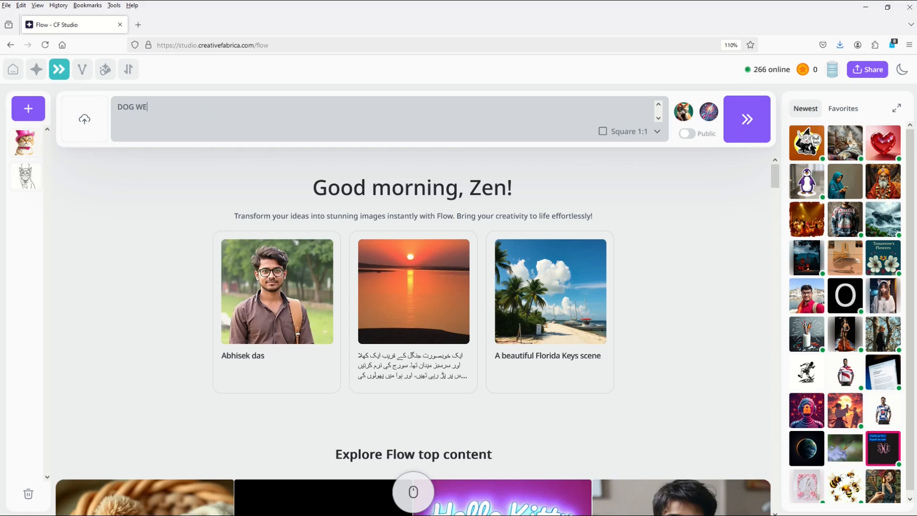
text(ARING A TOP)
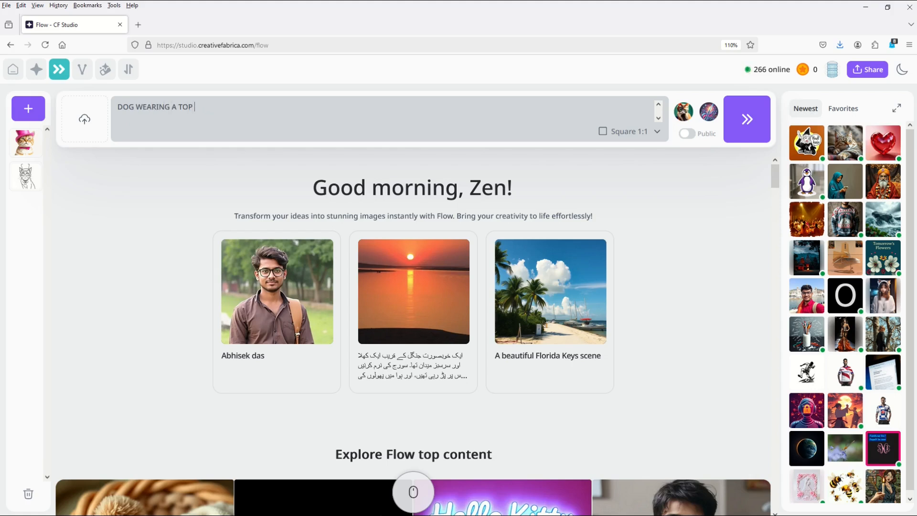
text(HAT)
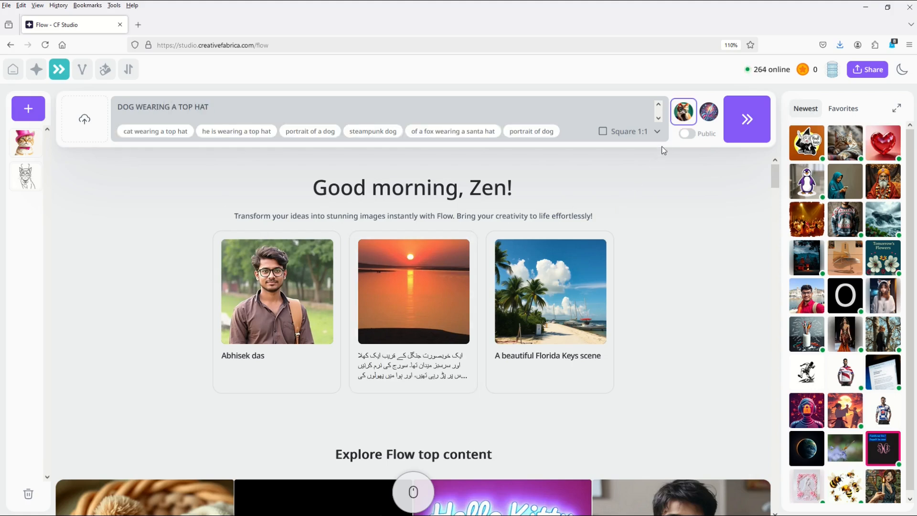
- Keep SVG output, choose the MagicStyle style, and generate the images
click(683, 111)
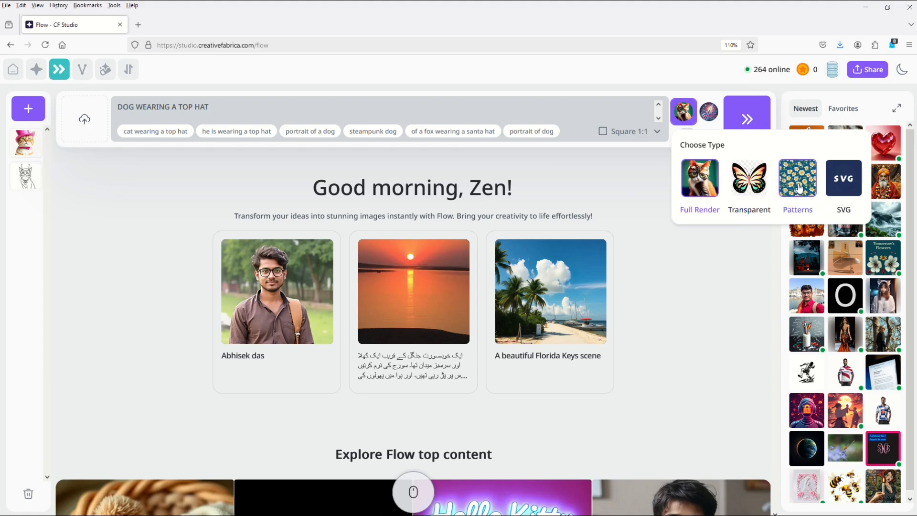
mouse_move(842, 178)
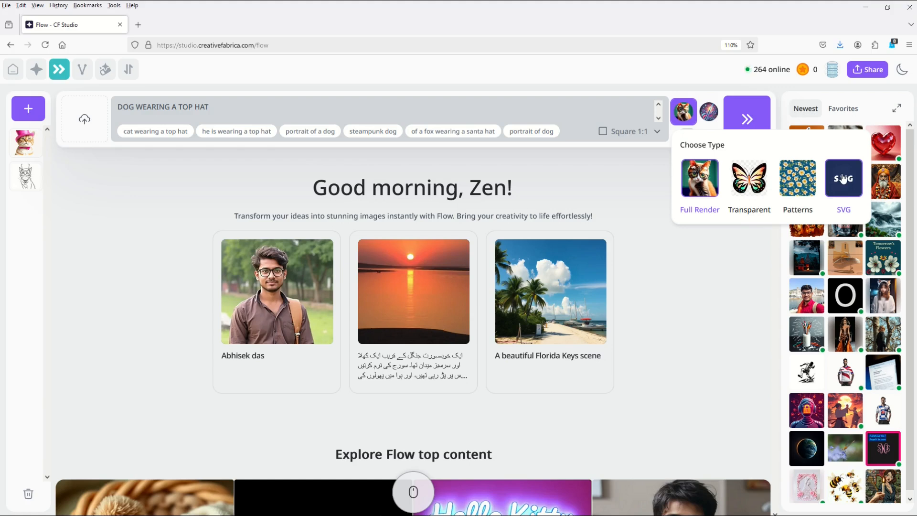
click(843, 178)
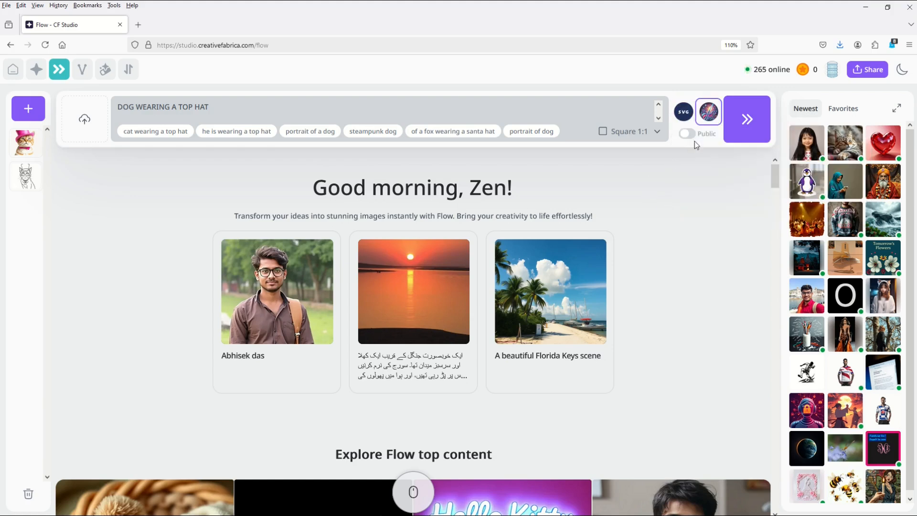
click(708, 111)
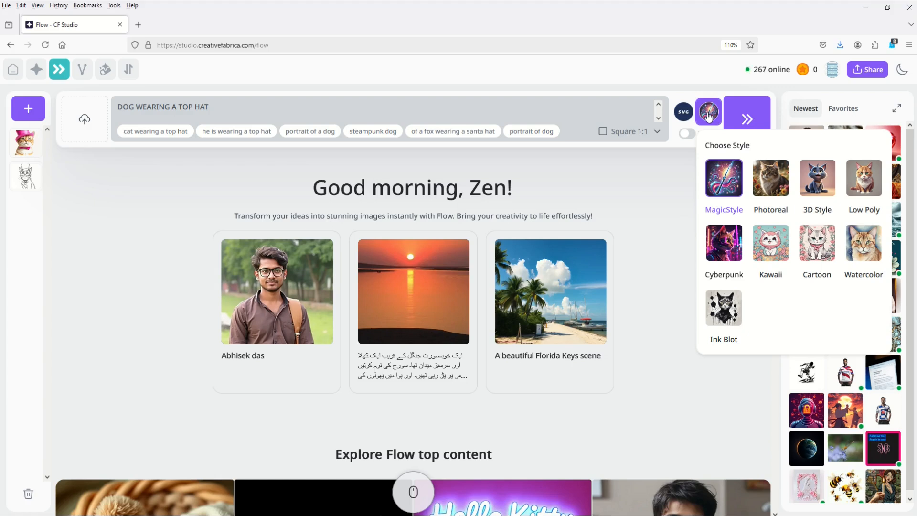
mouse_move(717, 164)
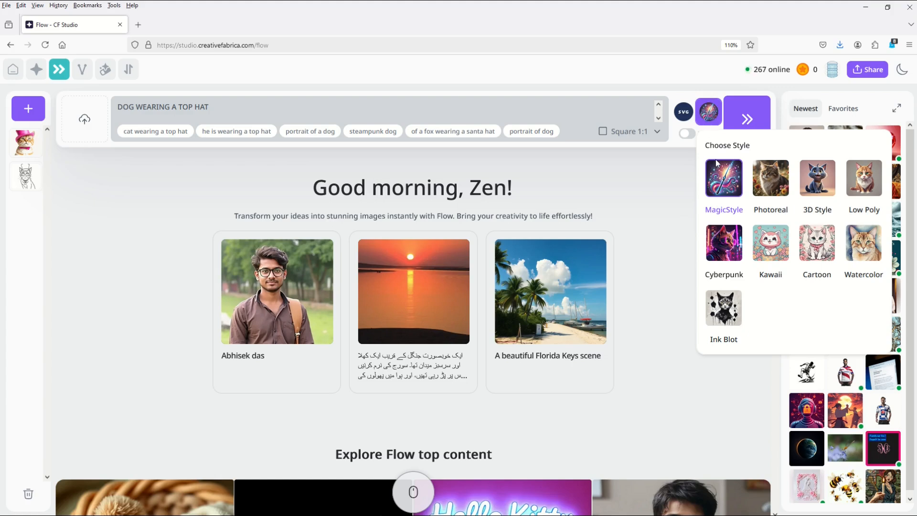
mouse_move(741, 244)
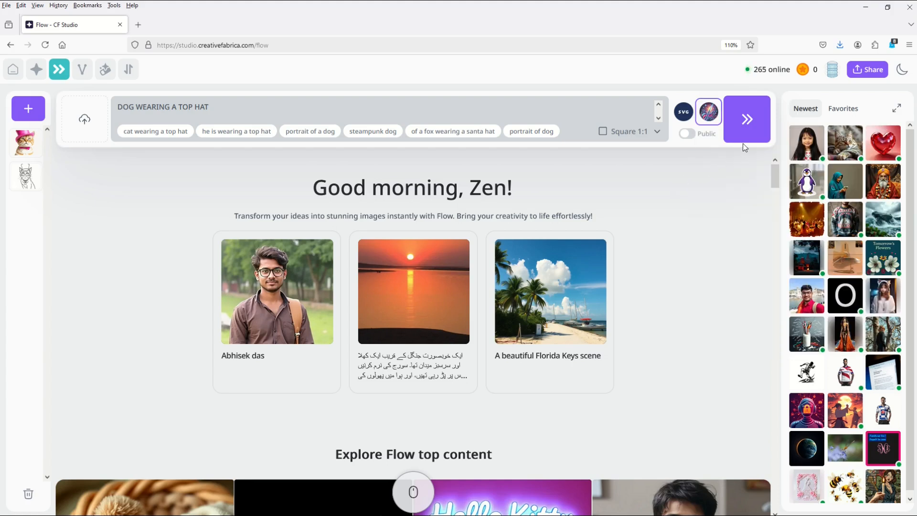
mouse_move(739, 115)
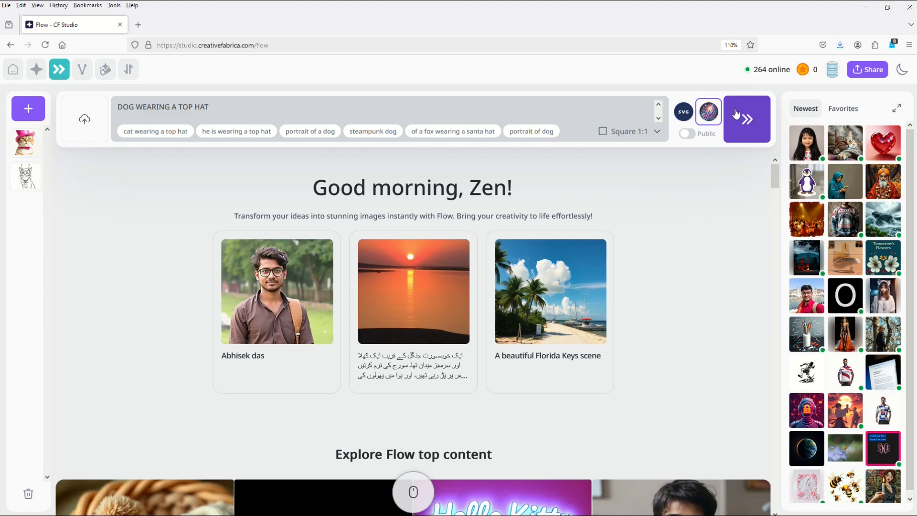
click(747, 119)
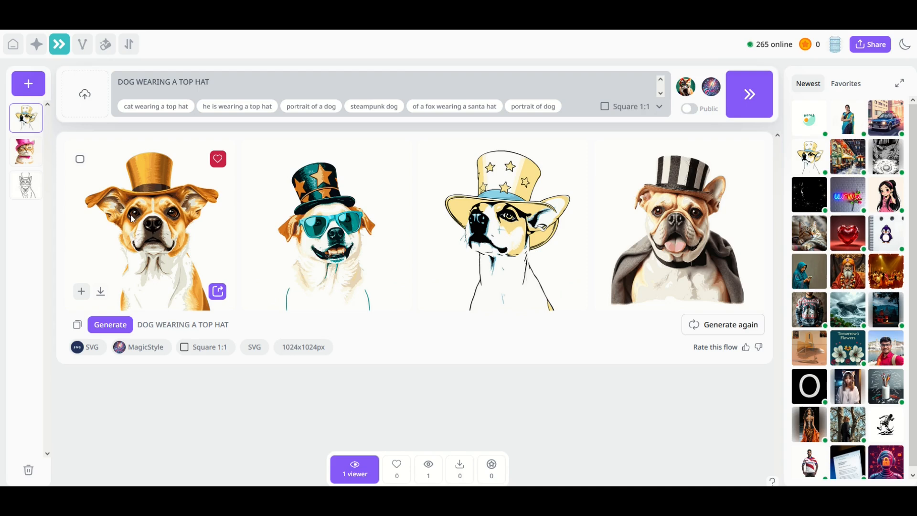
mouse_move(107, 281)
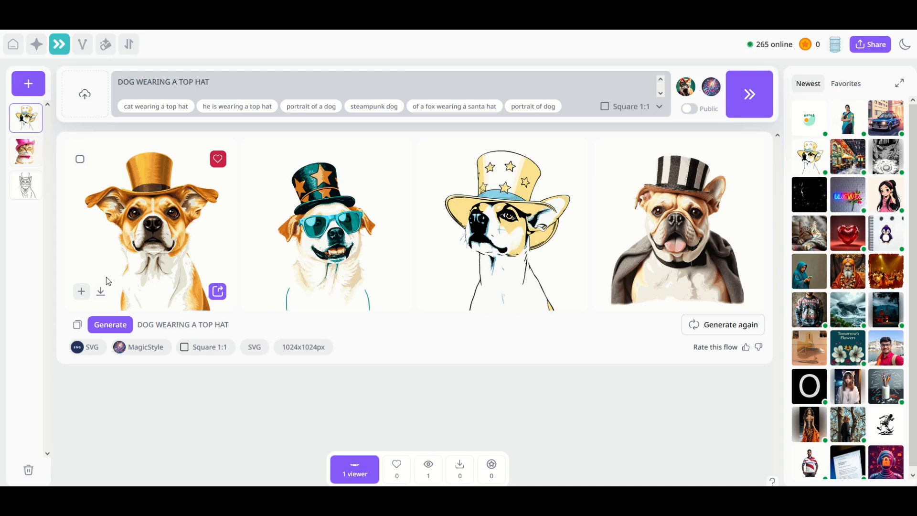
mouse_move(100, 291)
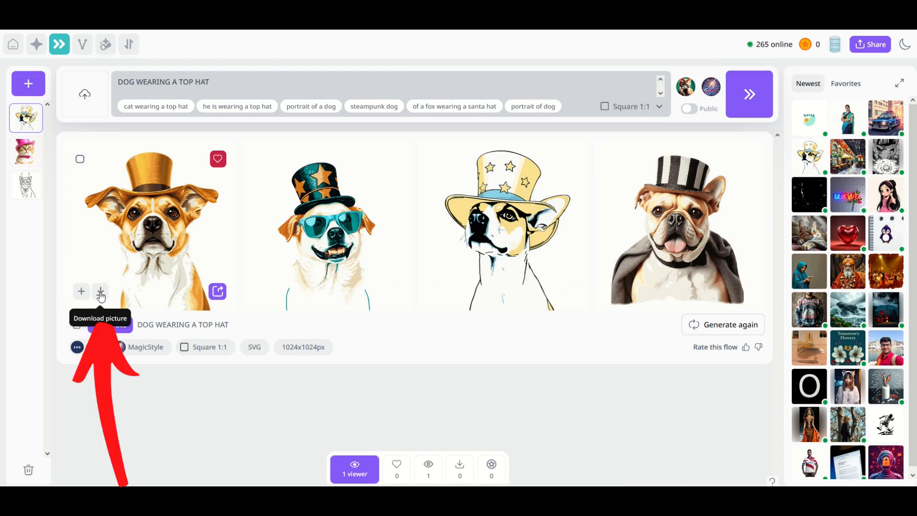
- Download the orange dog in the gold hat and save it as DOG HAT.svg
click(100, 291)
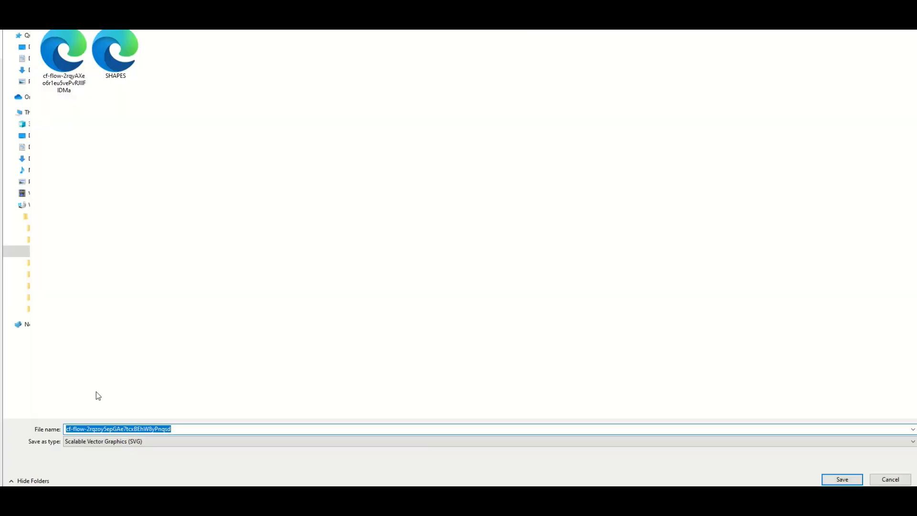
mouse_move(133, 414)
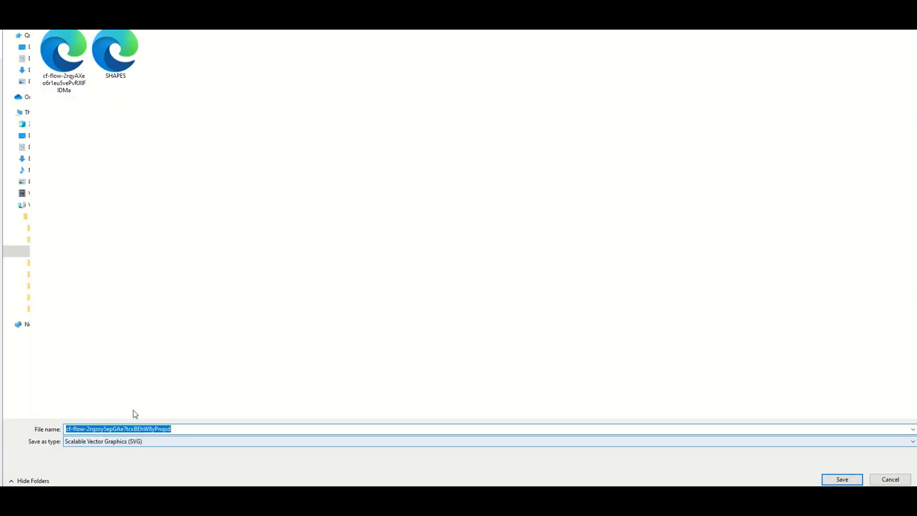
text(DOG HAT)
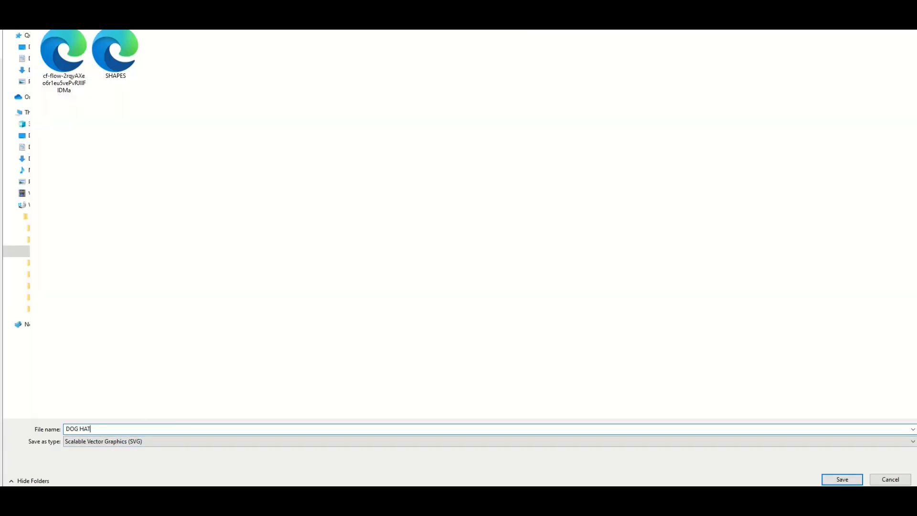
click(842, 479)
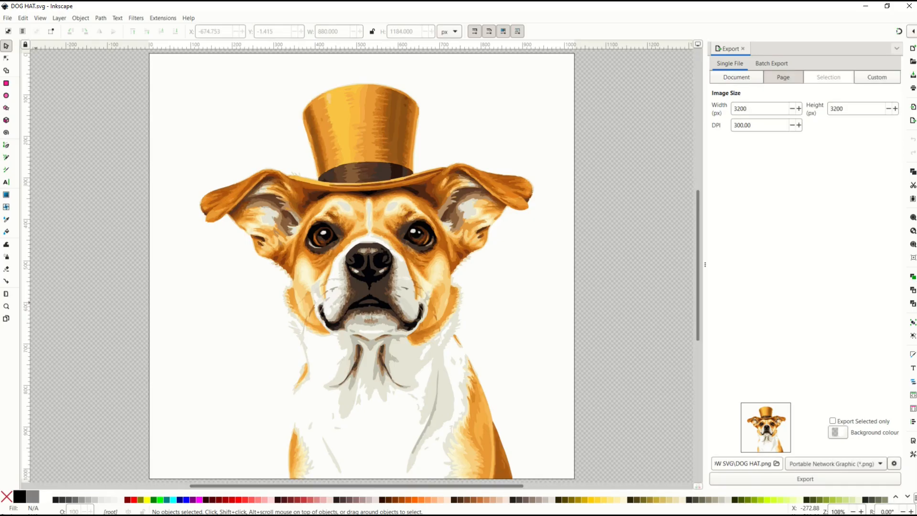
mouse_move(217, 163)
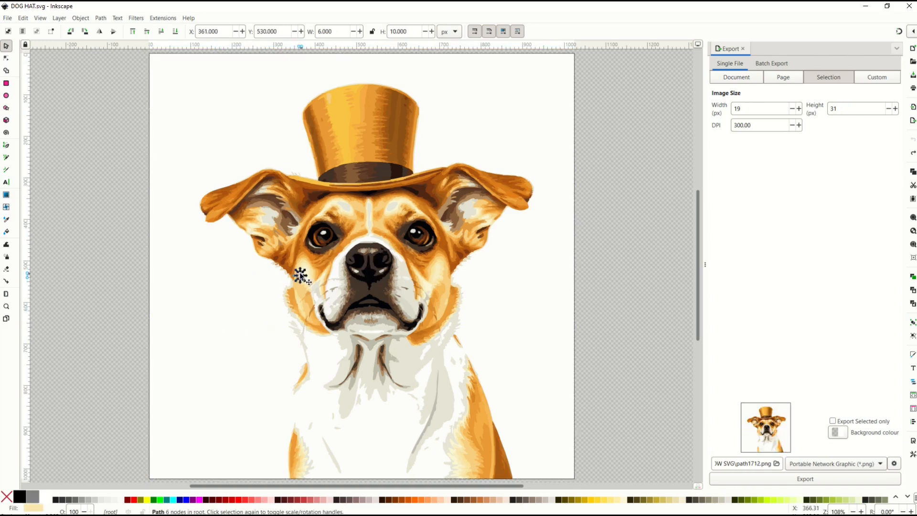
- Select all 2252 dog paths with Ctrl+A, then return to the Flow results
key(ctrl+a)
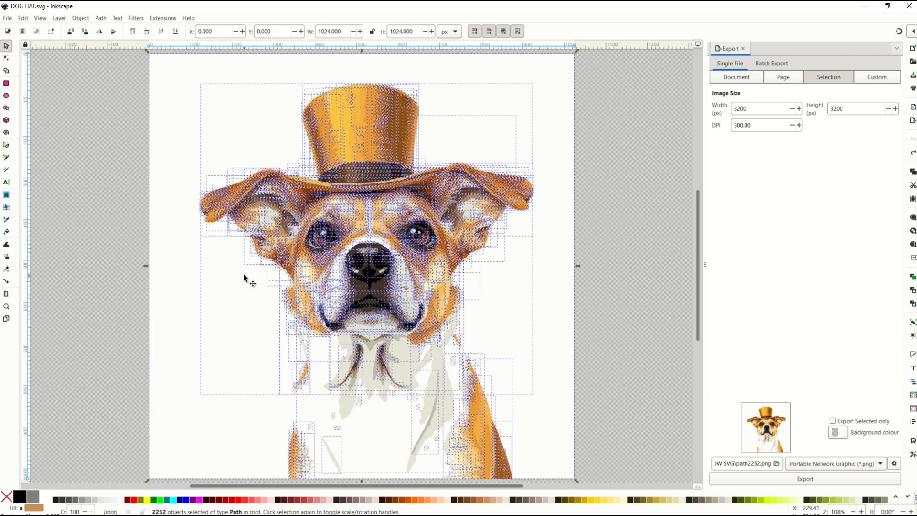
mouse_move(388, 435)
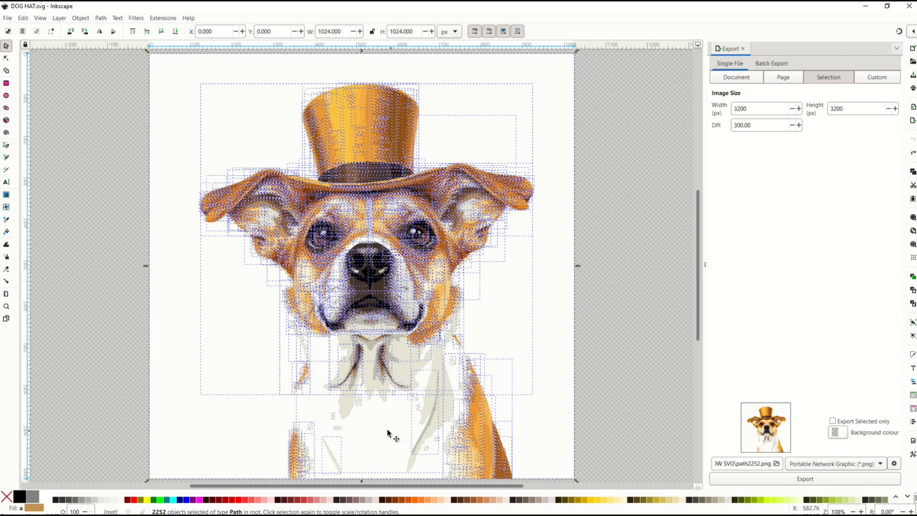
mouse_move(134, 185)
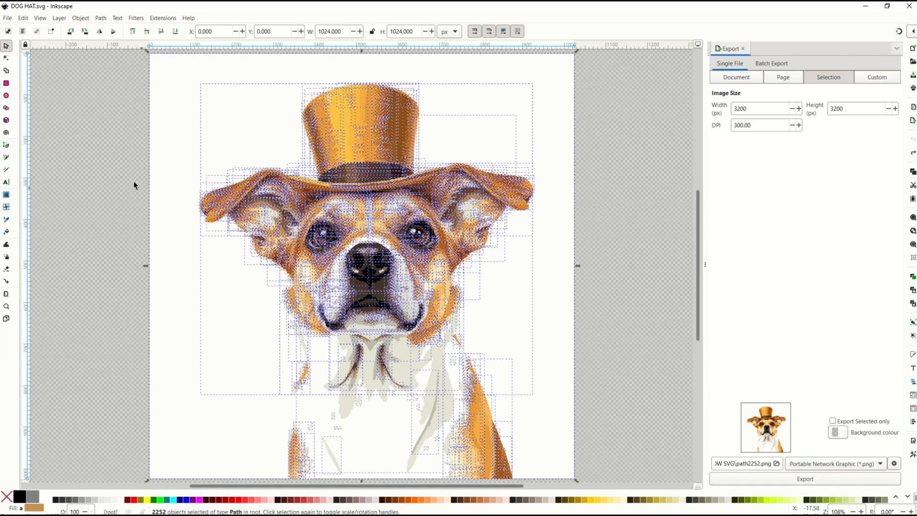
mouse_move(146, 130)
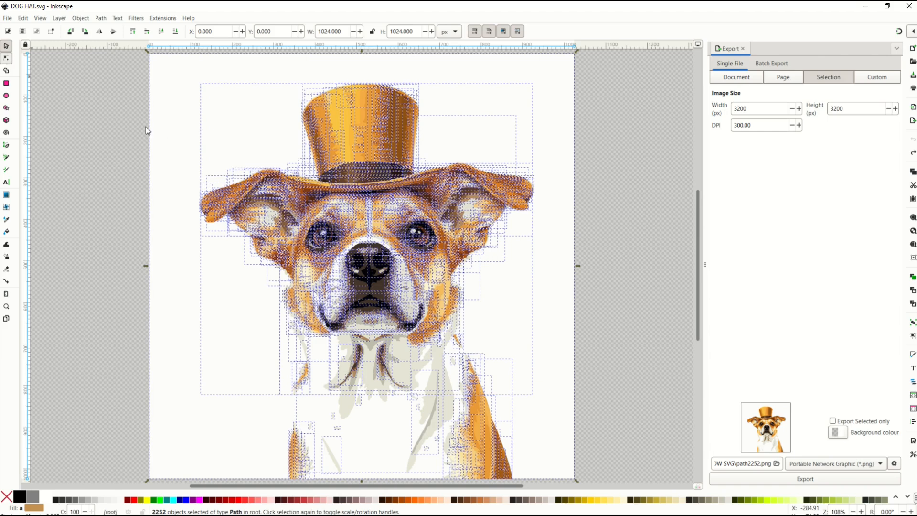
click(7, 58)
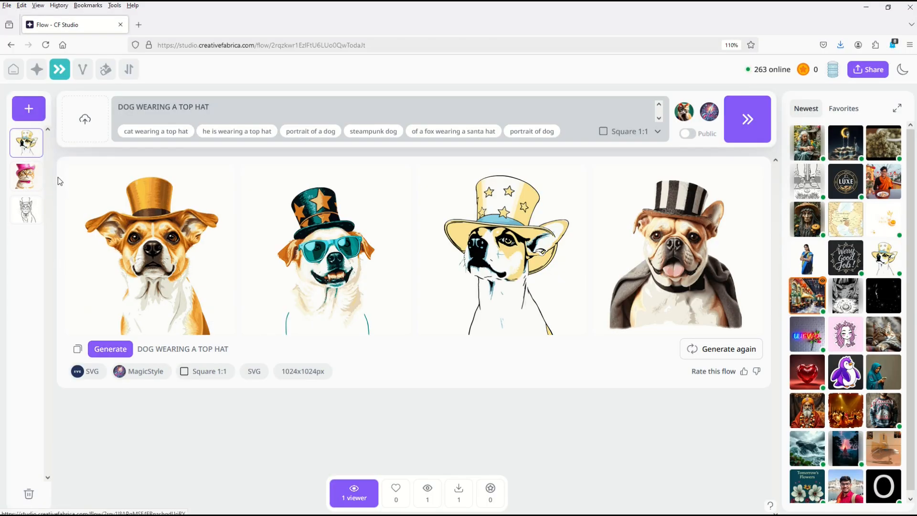
- Return to the CF Studio home page showing the Flow, Vectorizer and Background Remover cards
click(13, 68)
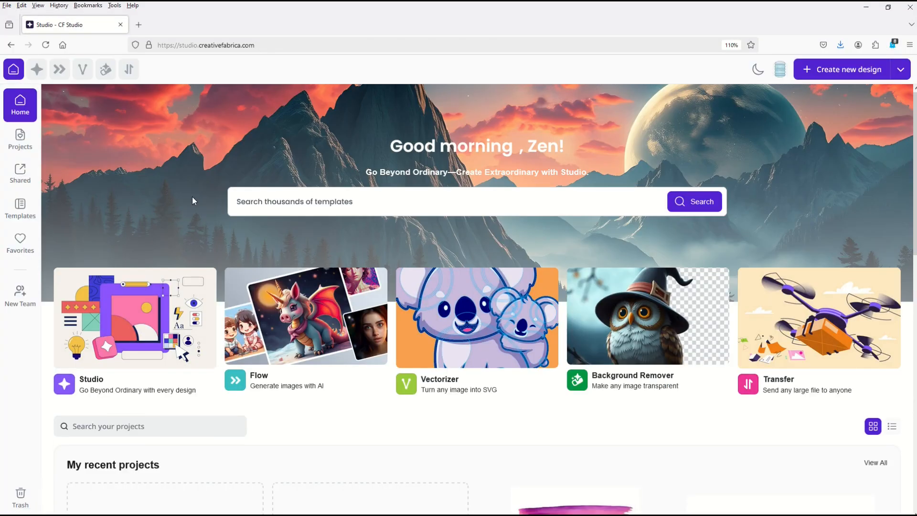
mouse_move(564, 360)
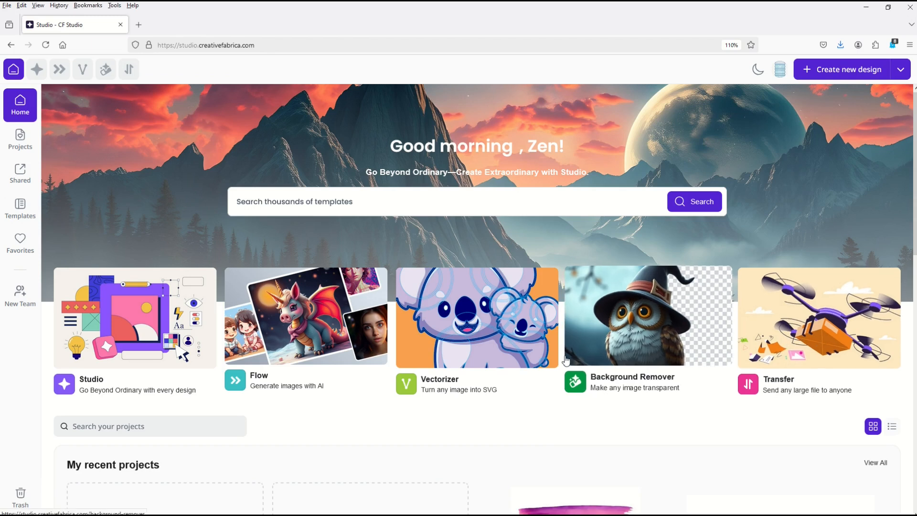
mouse_move(447, 318)
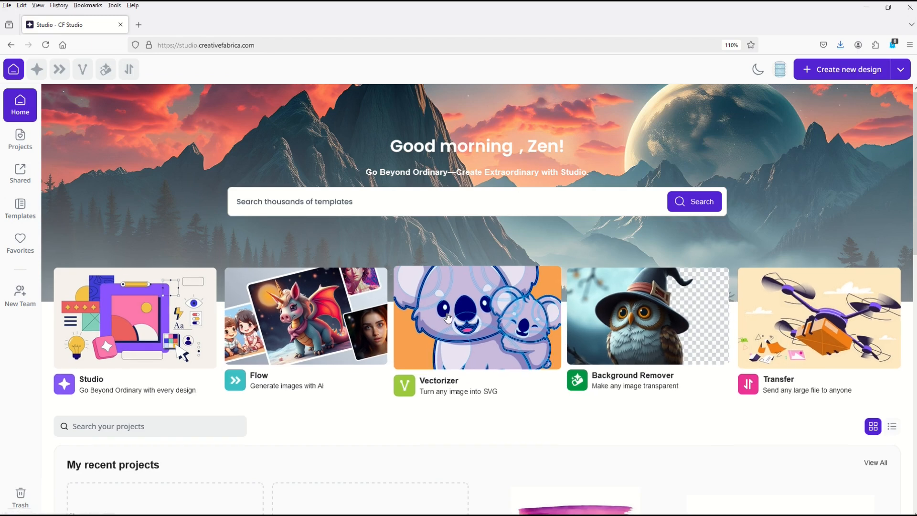
mouse_move(401, 302)
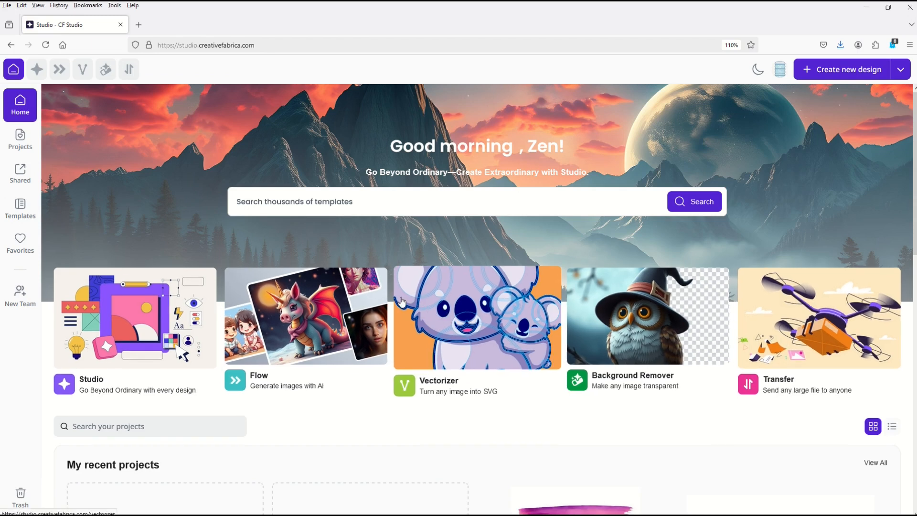